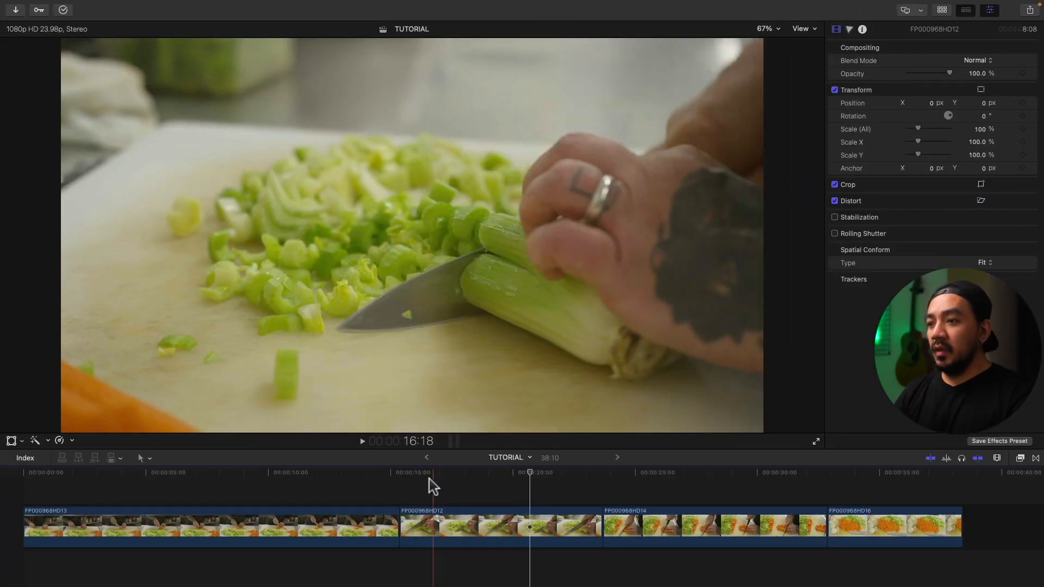
# Scrub back through FP000968HD12 and park the playhead at its cut with FP000968HD13
pyautogui.click(505, 473)
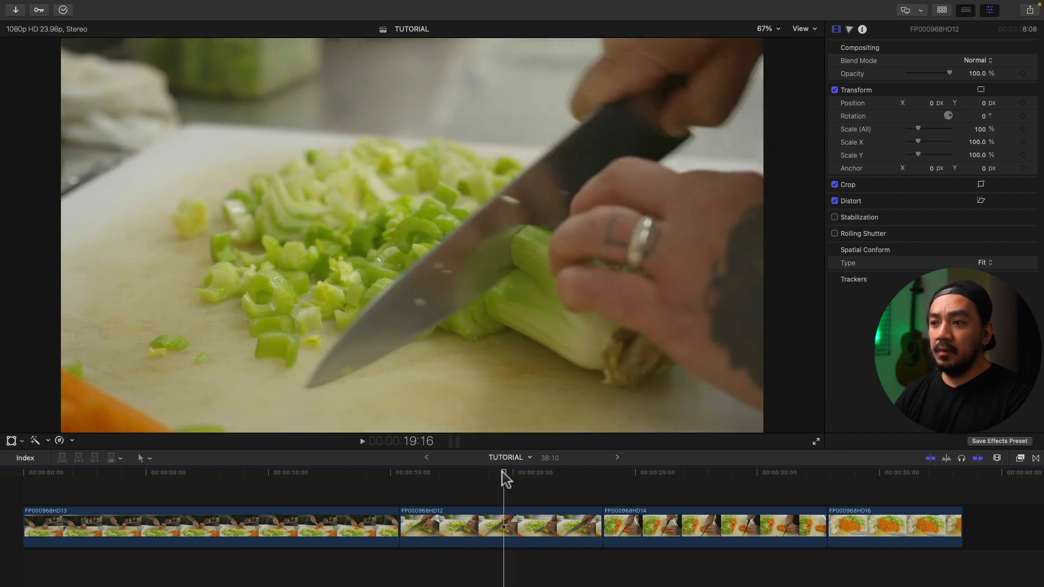
pyautogui.moveTo(504, 478); pyautogui.dragTo(453, 478)
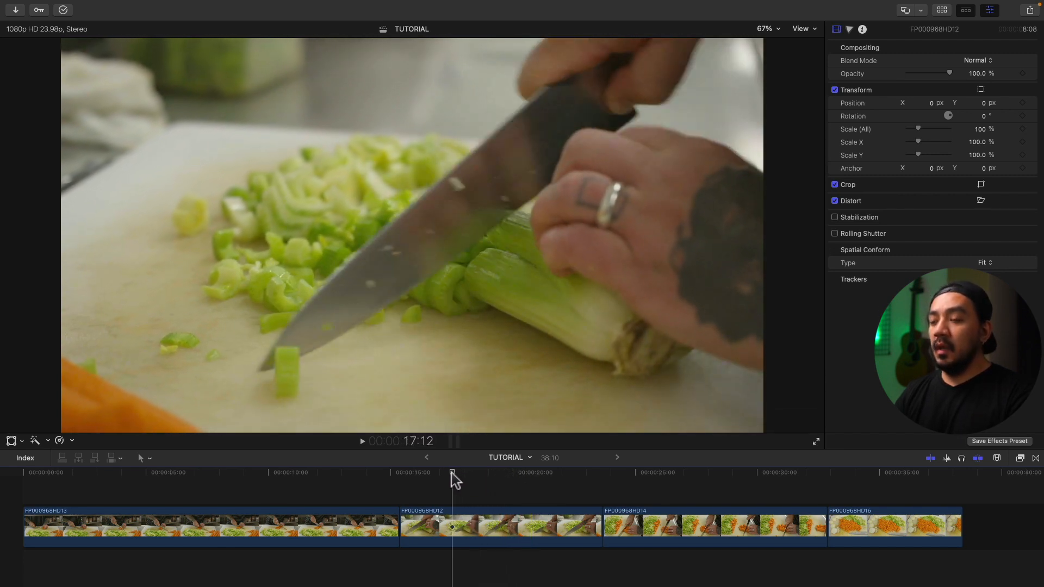
pyautogui.moveTo(453, 472); pyautogui.dragTo(400, 473)
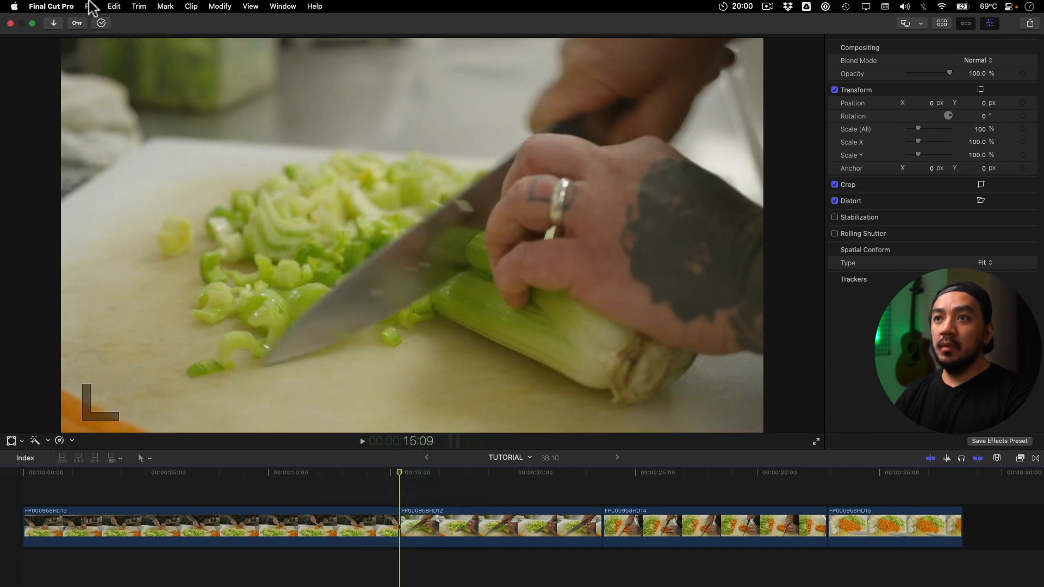
# Insert a blank gap clip at the playhead via Edit > Insert Generator > Gap
pyautogui.click(114, 6)
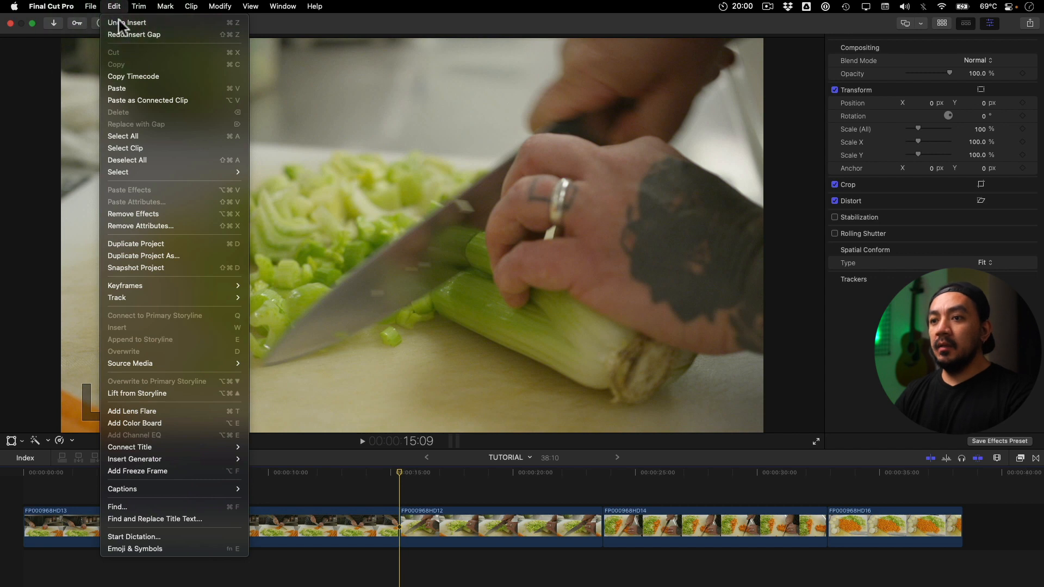
pyautogui.moveTo(134, 459)
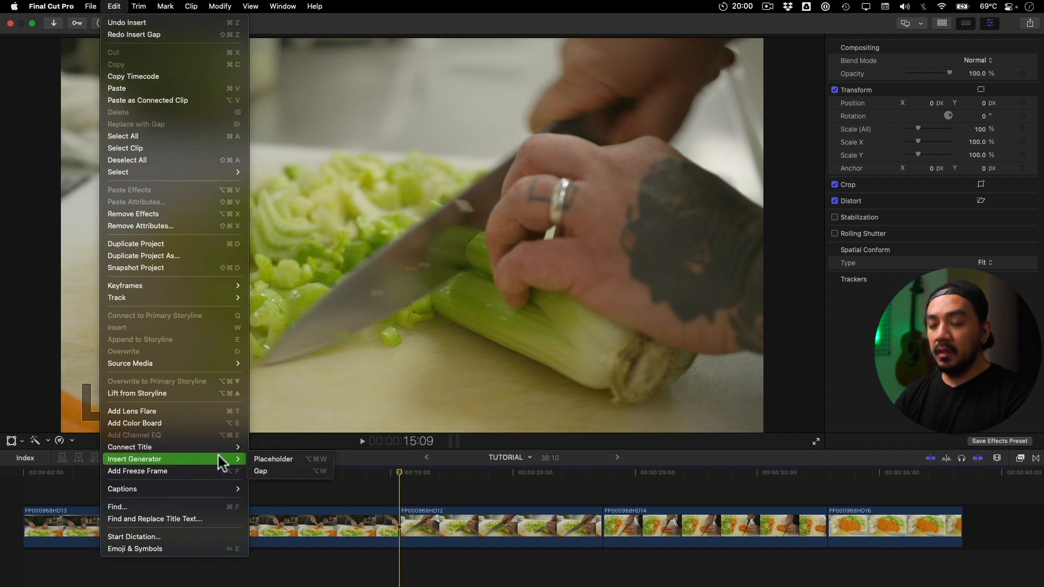
pyautogui.click(260, 471)
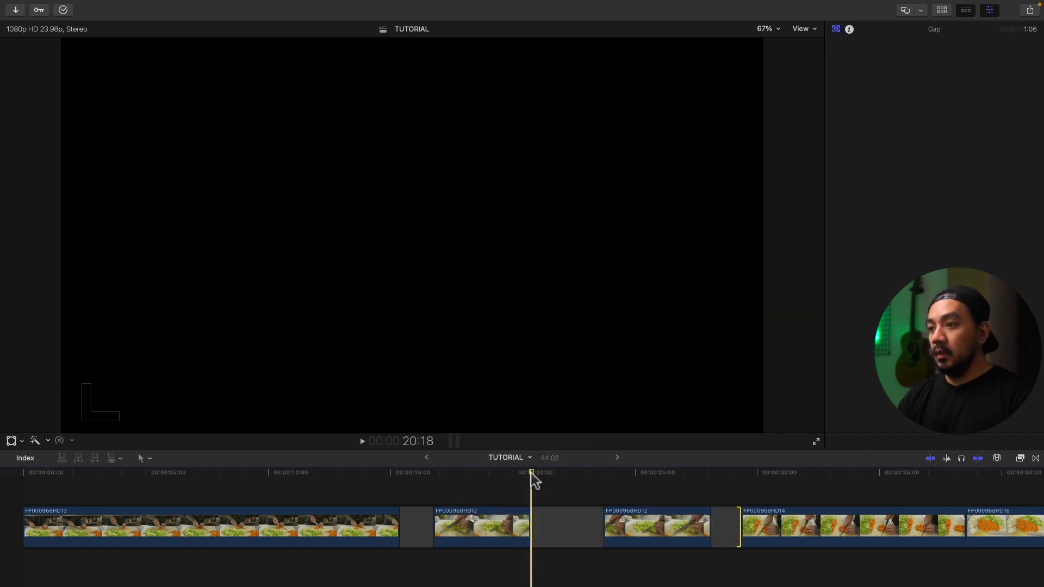
# Trim the gap inside FP000968HD12 from 3:00 to 1:13, bringing the project to 42:15
pyautogui.click(566, 526)
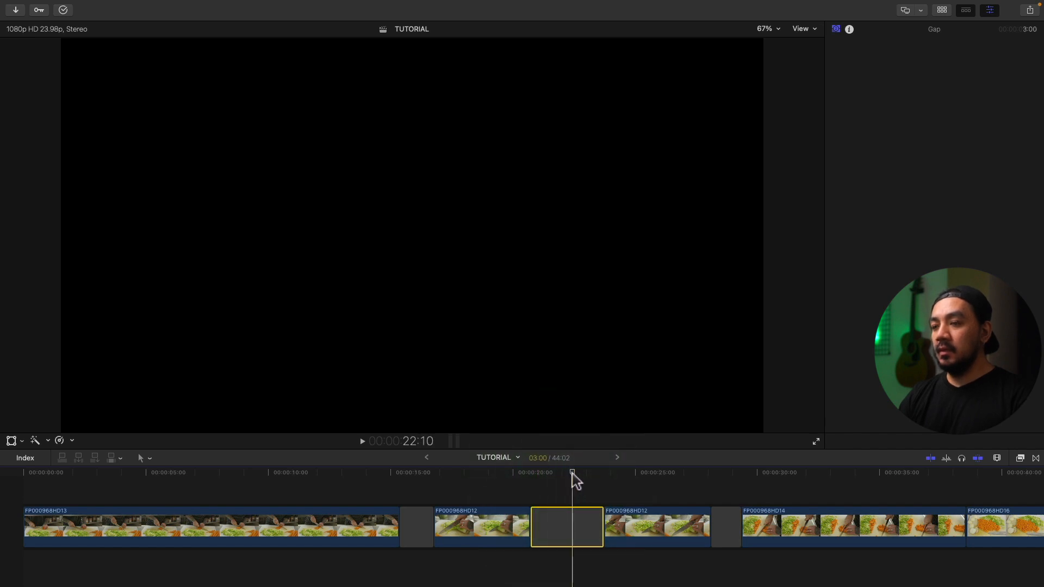
pyautogui.click(508, 472)
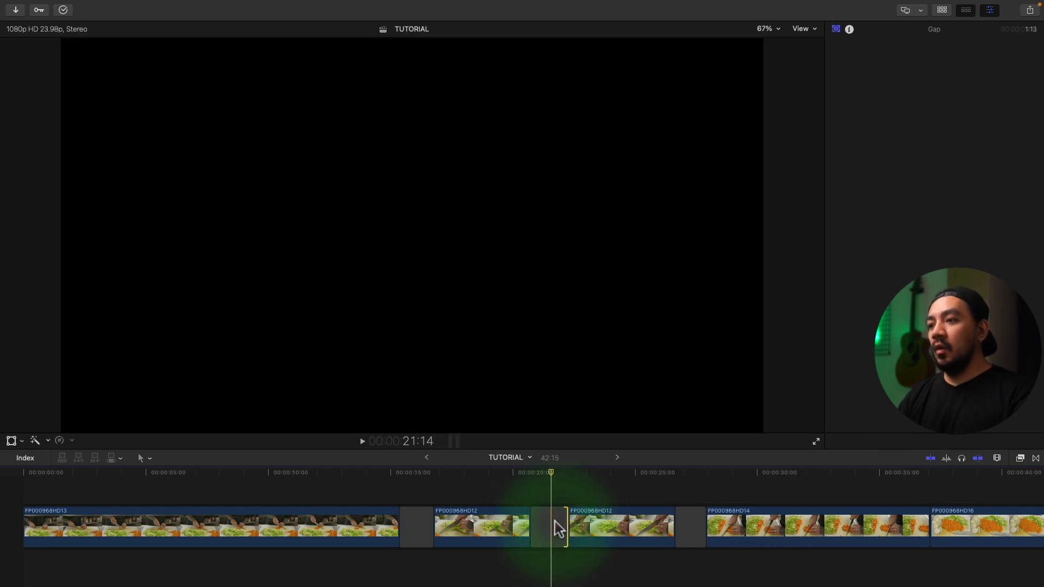
# Trim the middle gap to exactly 1:00 so the project totals 42:02
pyautogui.click(549, 526)
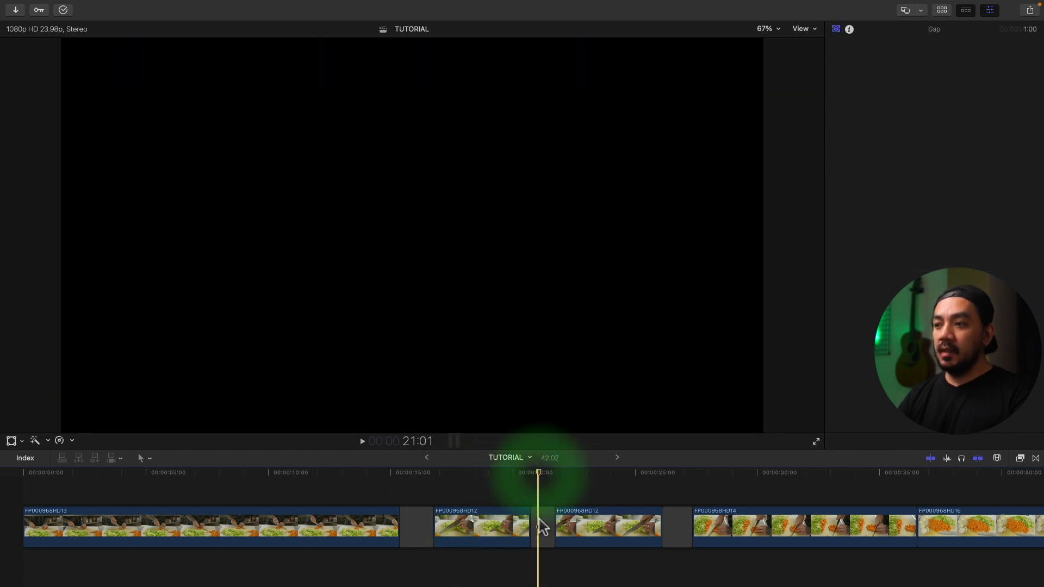
pyautogui.click(540, 526)
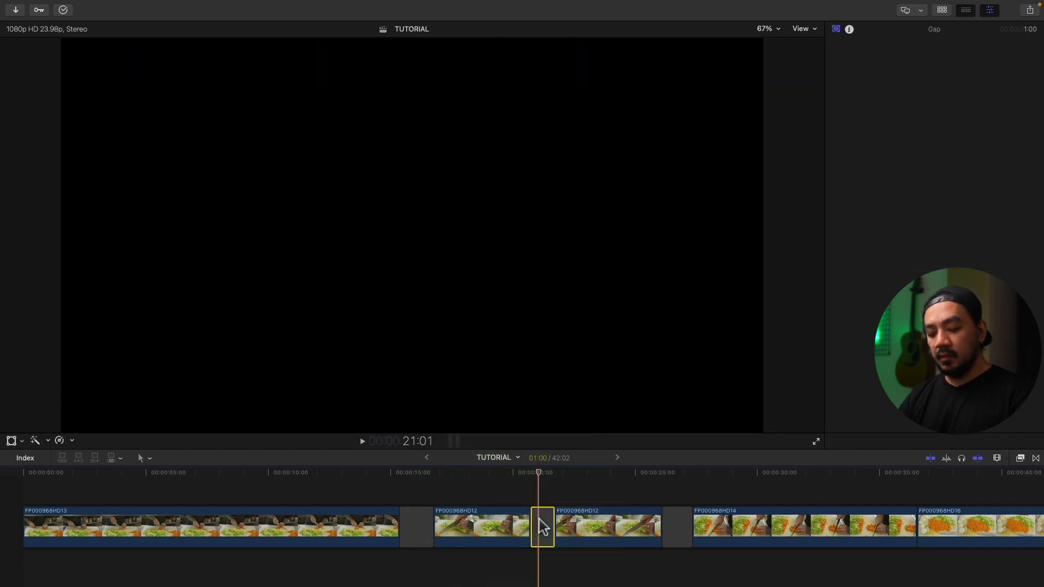